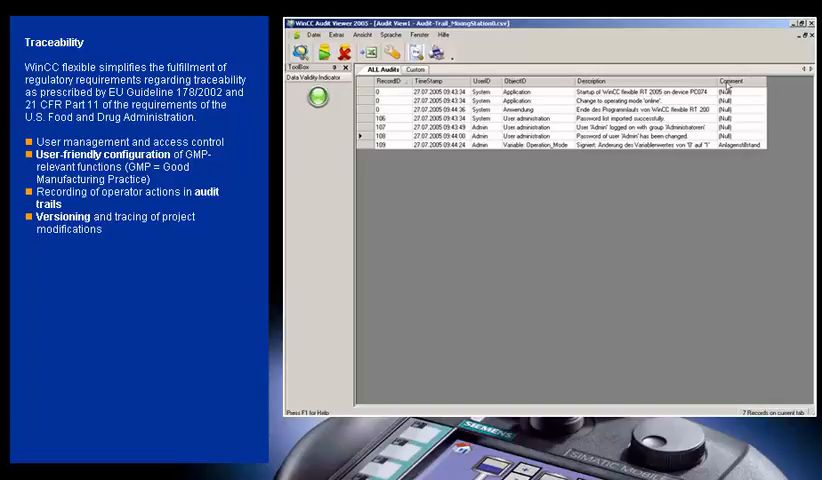
pyautogui.click(500, 118)
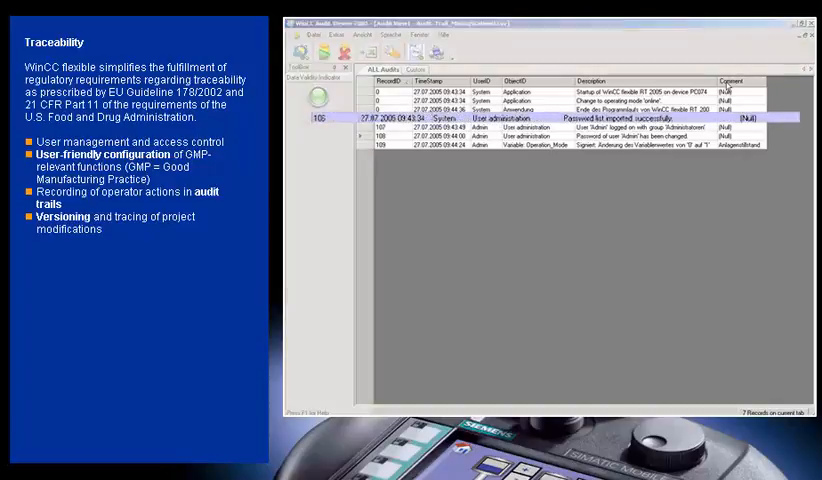